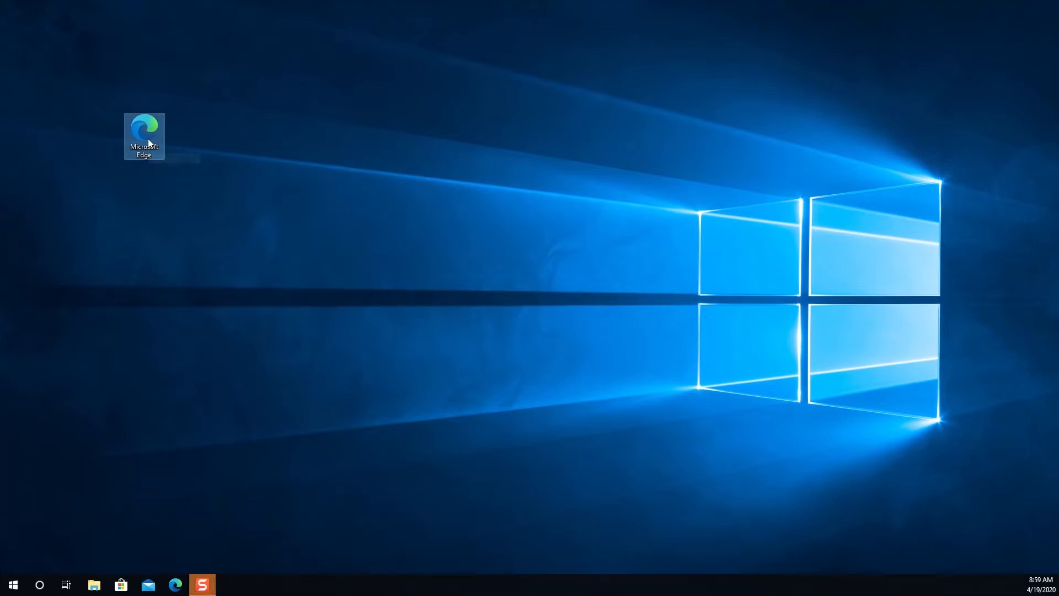
pyautogui.moveTo(144, 135)
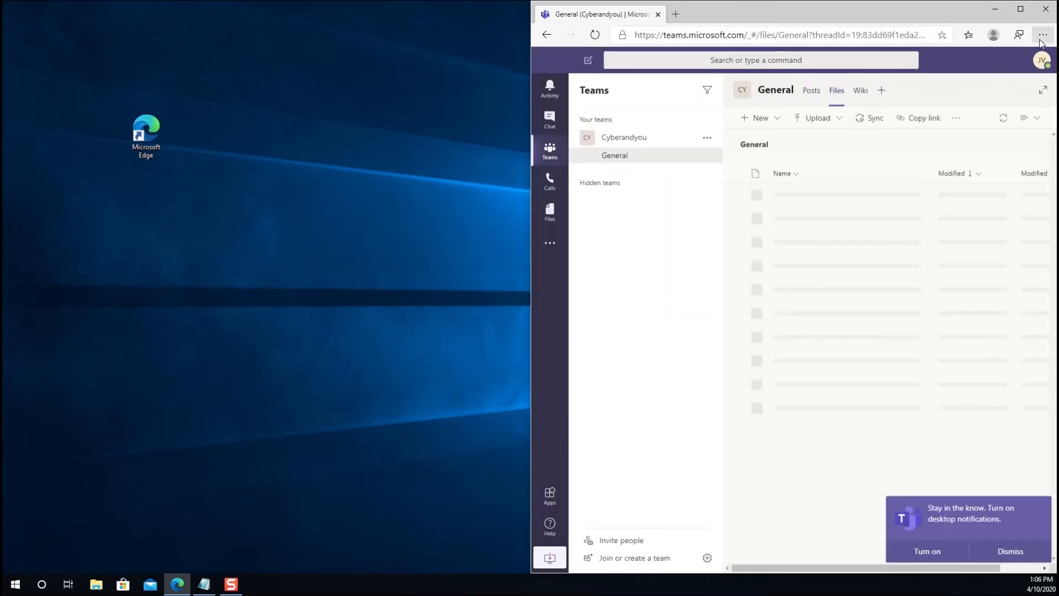
# - Install the Microsoft Teams site as a standalone app via Settings and more > Apps, then confirm it appears under installed apps
pyautogui.click(1042, 34)
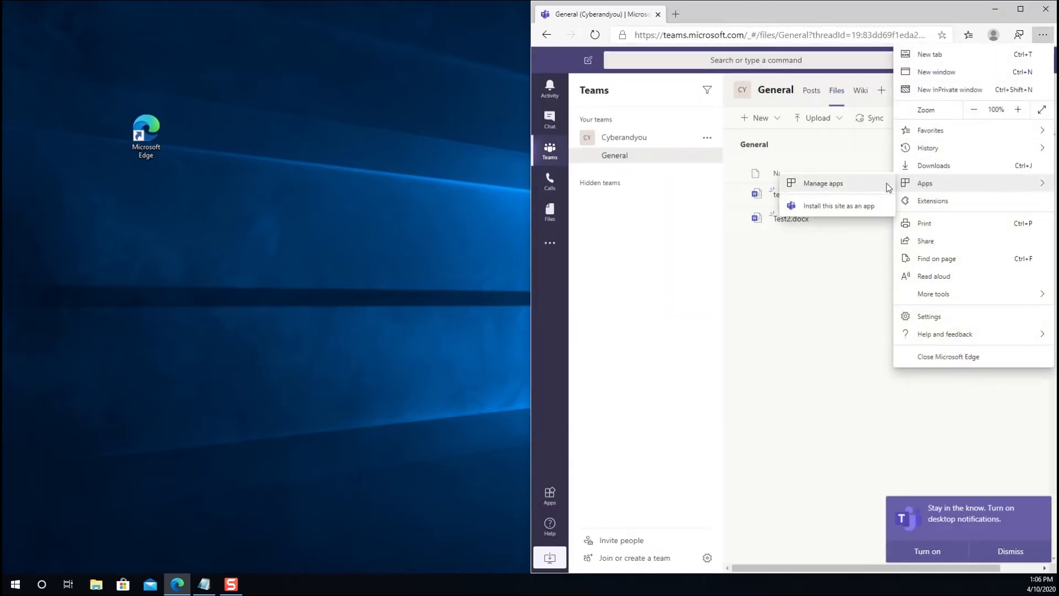
pyautogui.click(838, 205)
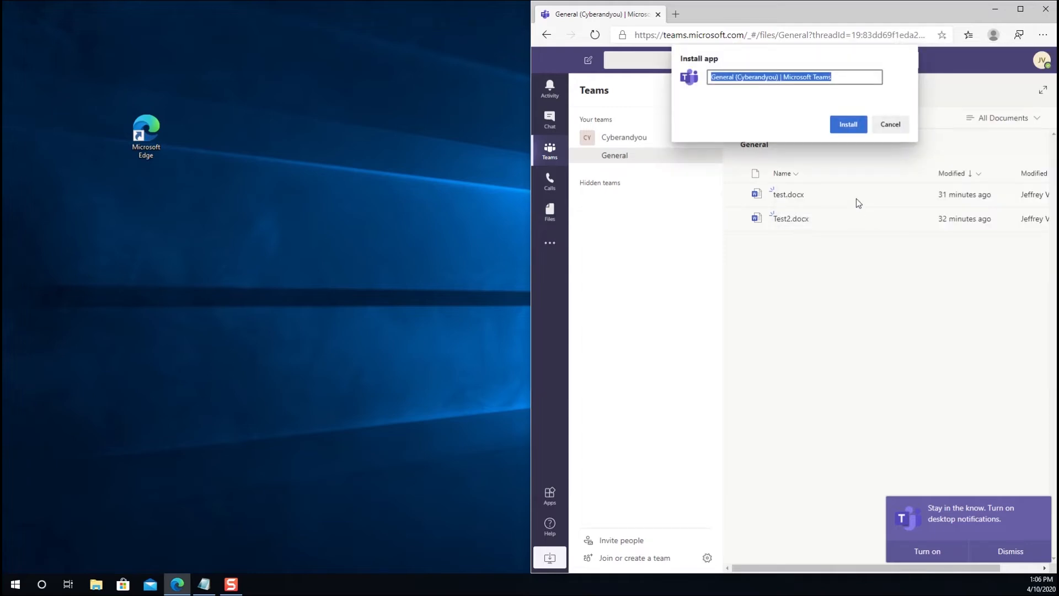
pyautogui.click(847, 124)
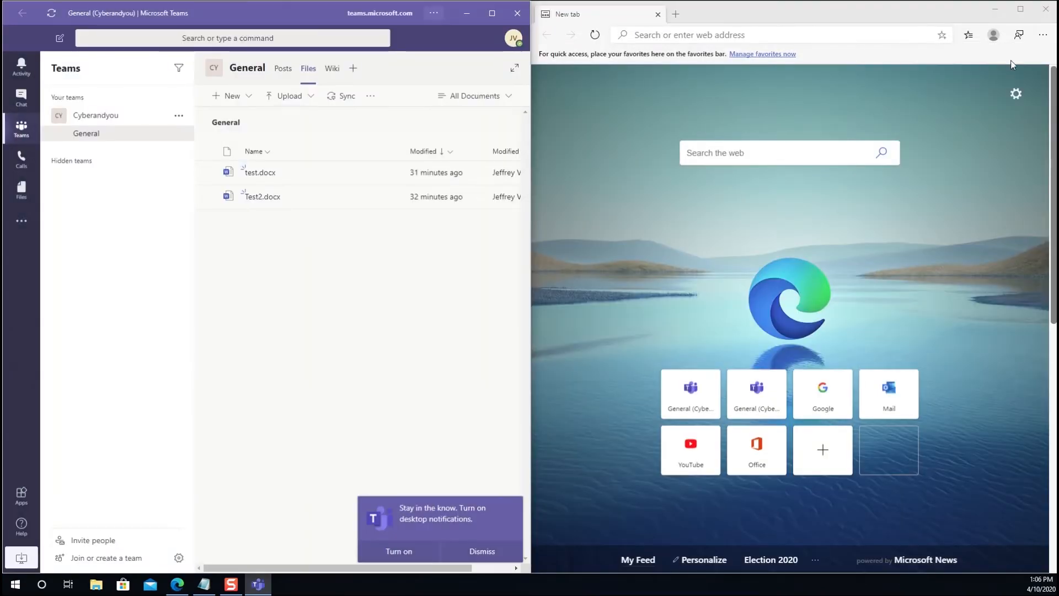
pyautogui.click(1042, 34)
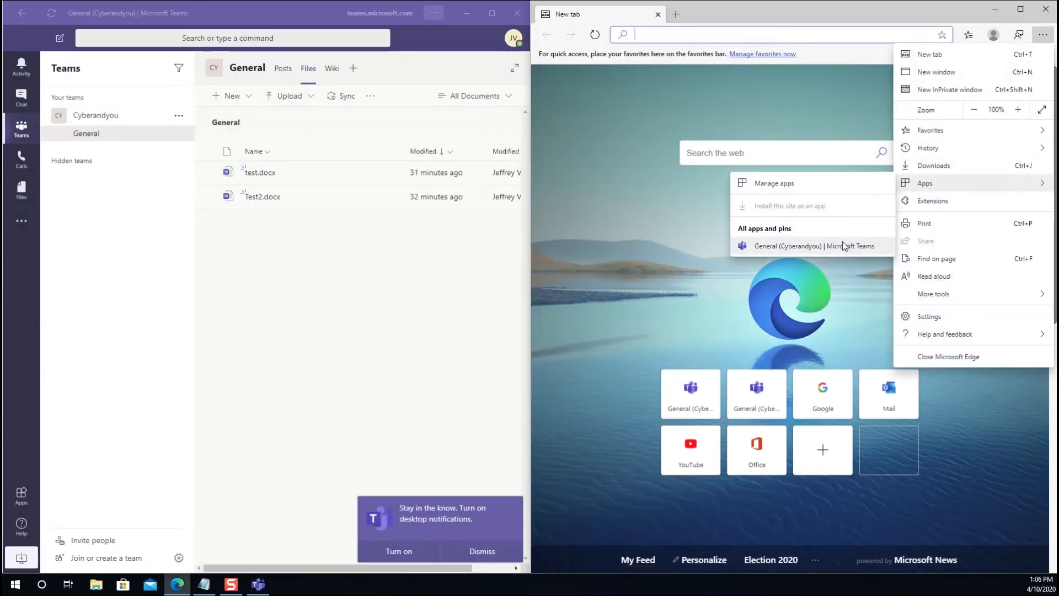